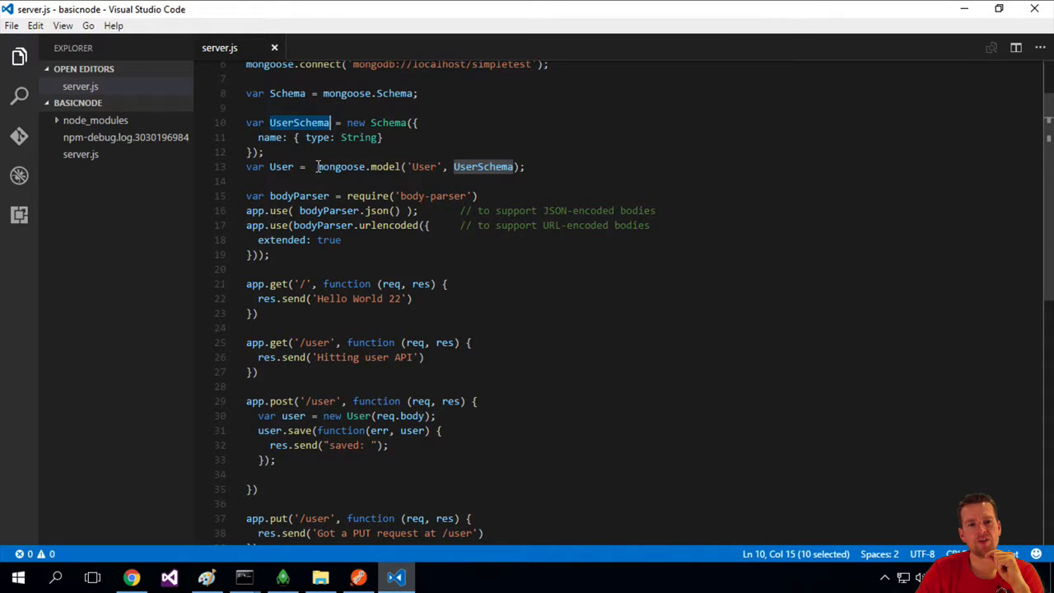
Step: Highlight the mongoose.model User line and the request body passed into new User
left_click_drag(316, 167, 525, 166)
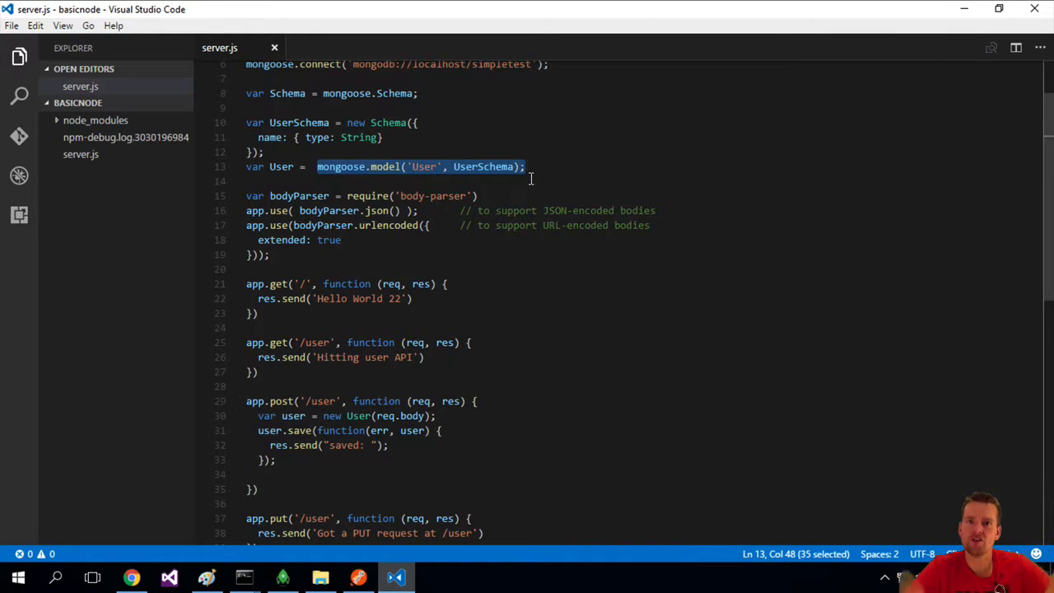
double_click(280, 166)
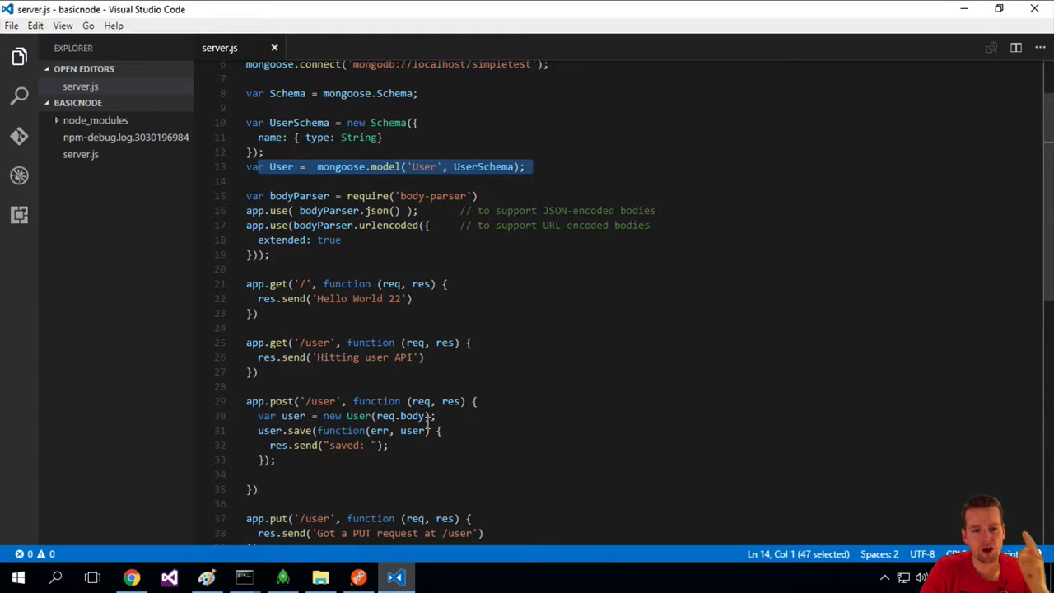
double_click(385, 415)
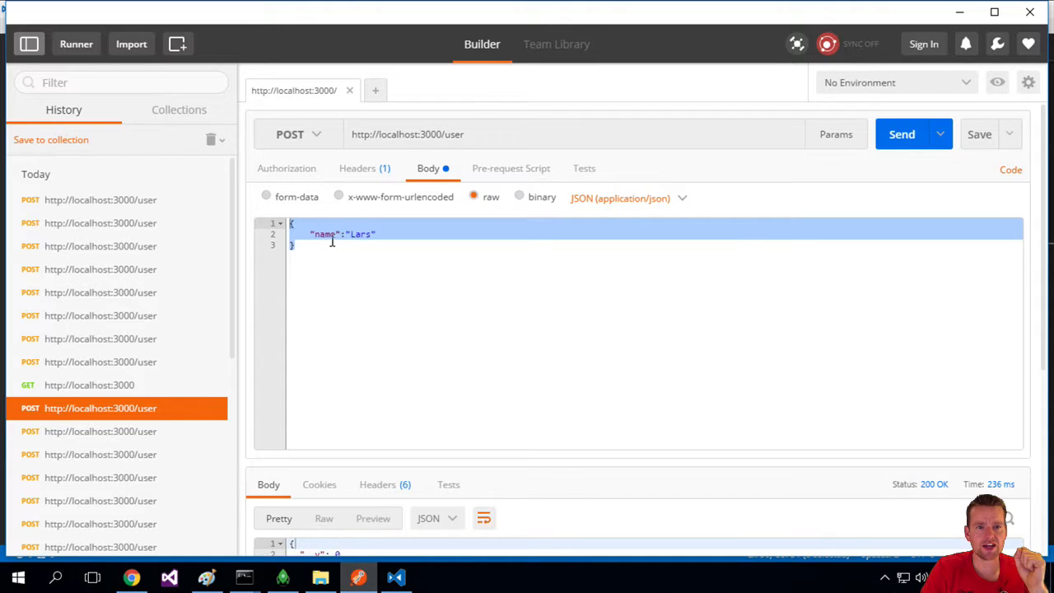
Step: Point out the name Lars in the raw JSON body of the POST /user request
left_click(395, 576)
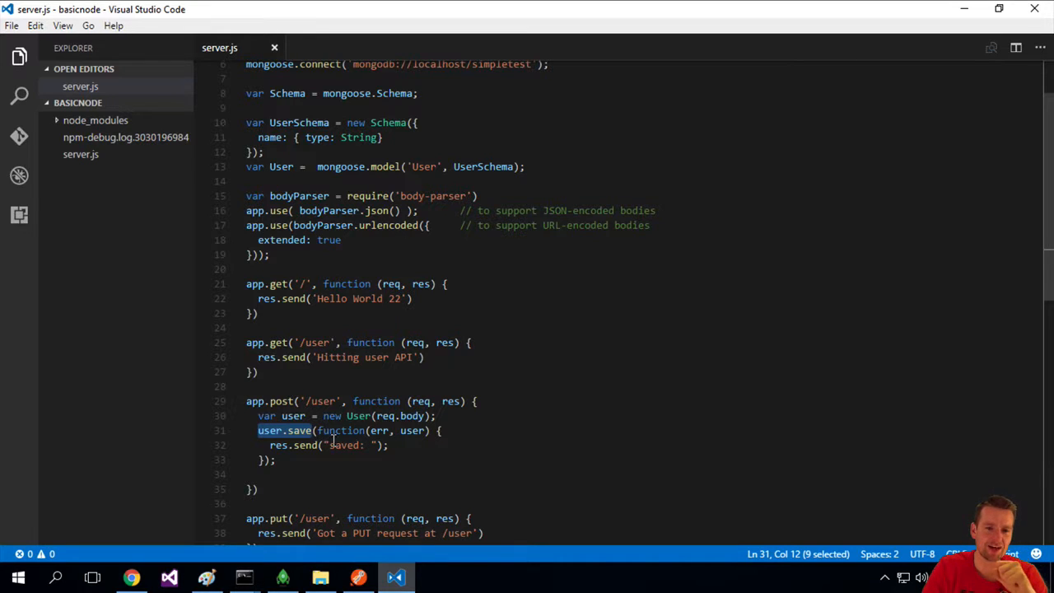
Step: Replace res.send("saved: ") with res.json(user) in the user.save callback
left_click_drag(316, 430, 278, 459)
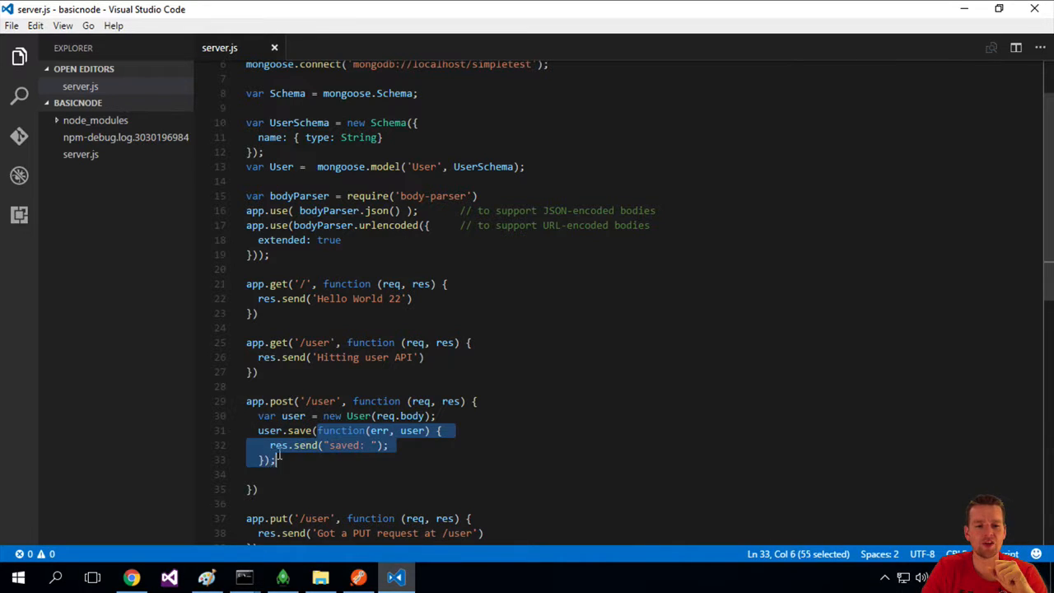
left_click(303, 454)
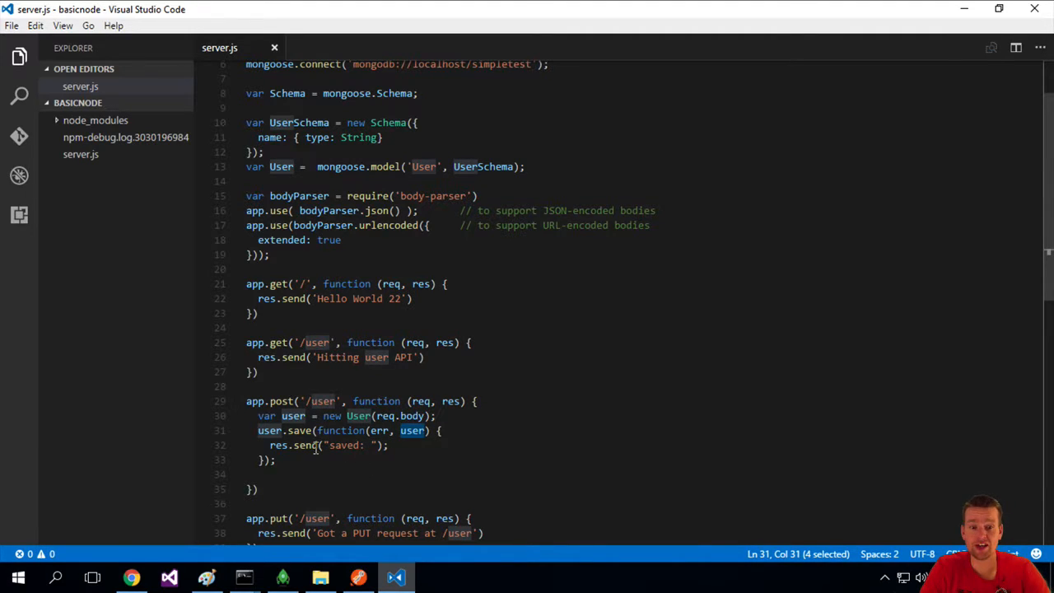
type("json();")
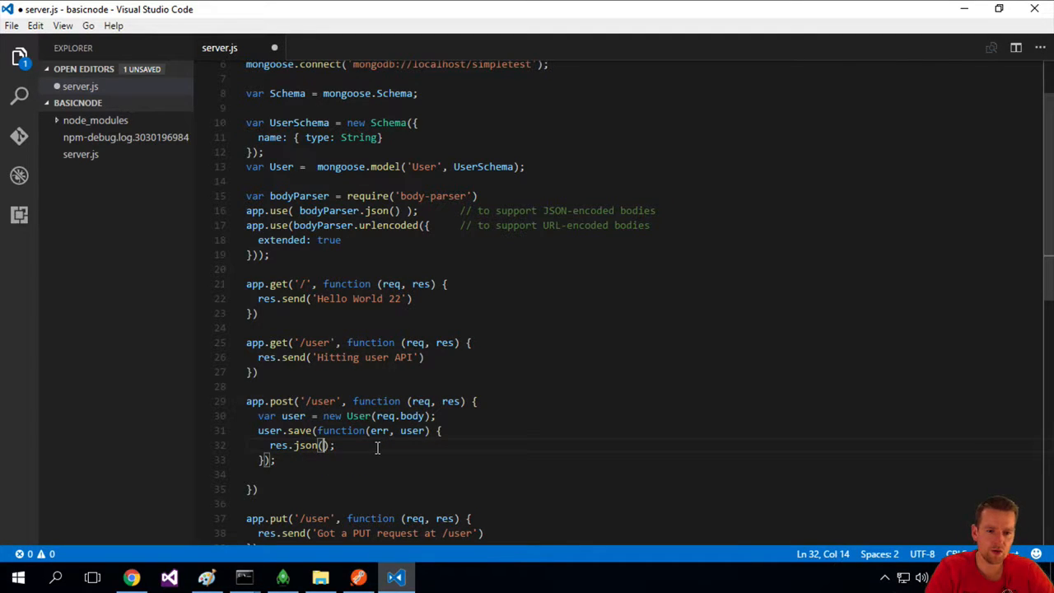
type("user")
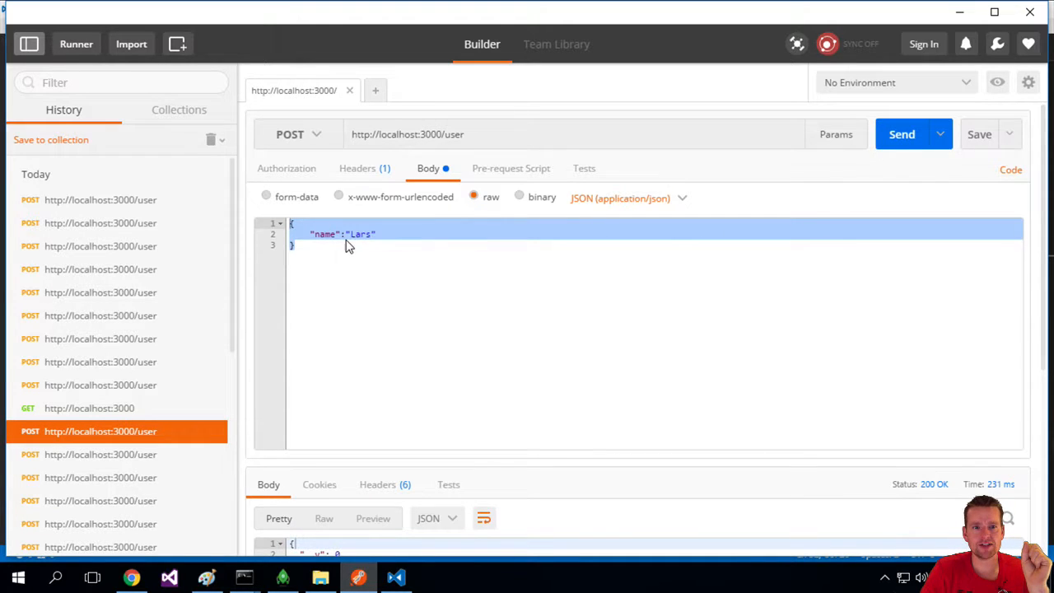
Step: Highlight the generated _id in the returned Lars JSON, then bring up Robomongo
scroll("down", 3)
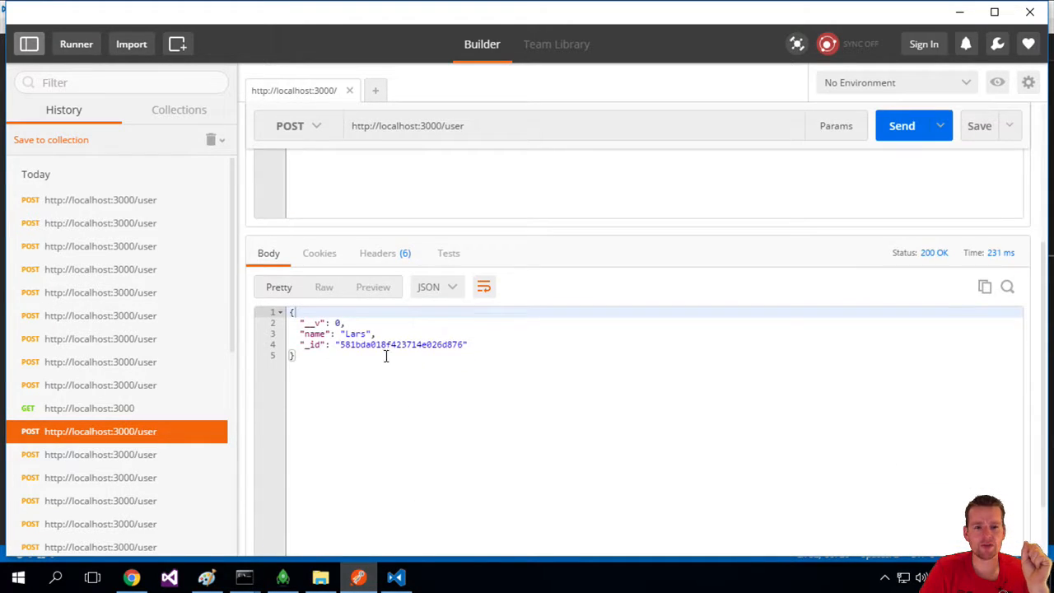
left_click_drag(299, 321, 469, 344)
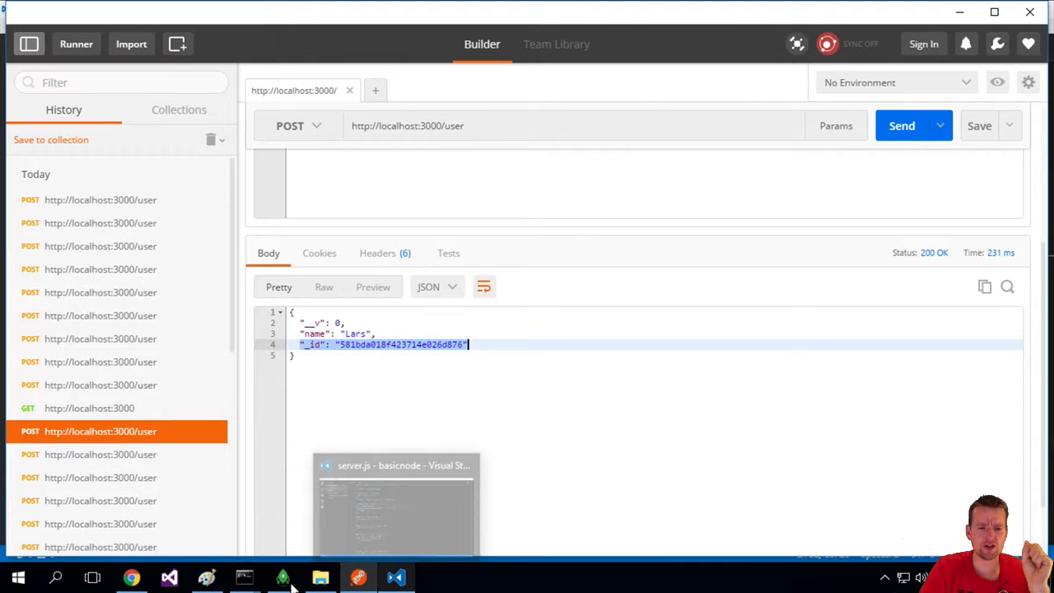
left_click(284, 576)
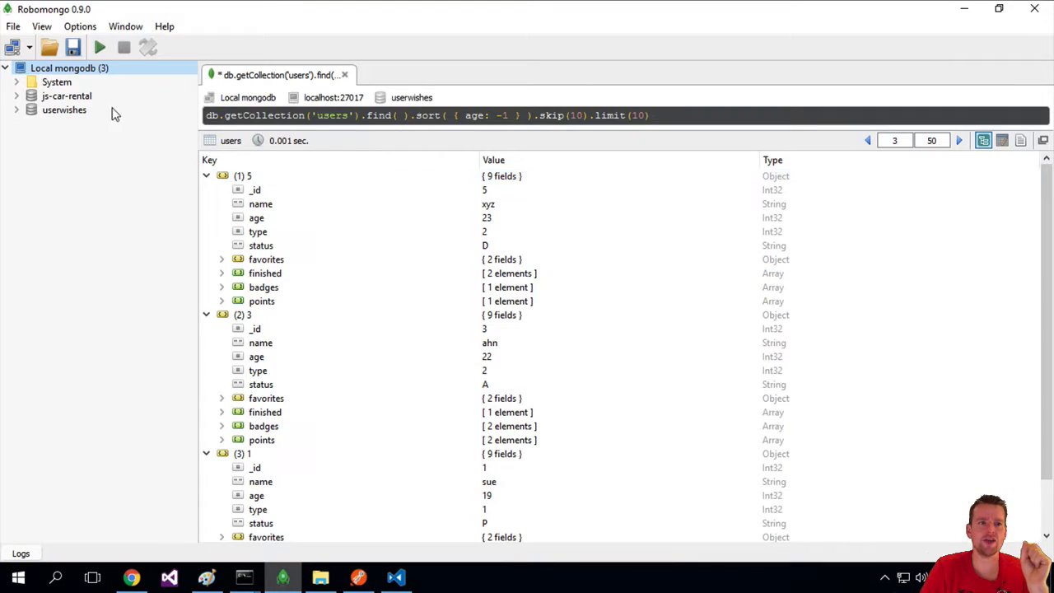
Step: Refresh Local mongodb and show the five Lars documents in simpletest's users collection
right_click(69, 68)
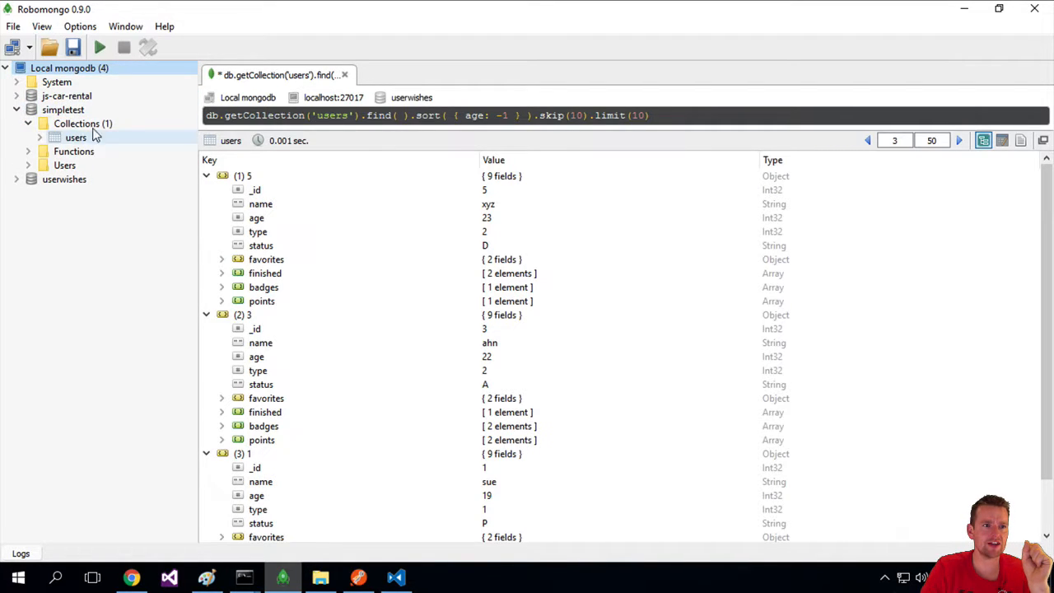
double_click(76, 138)
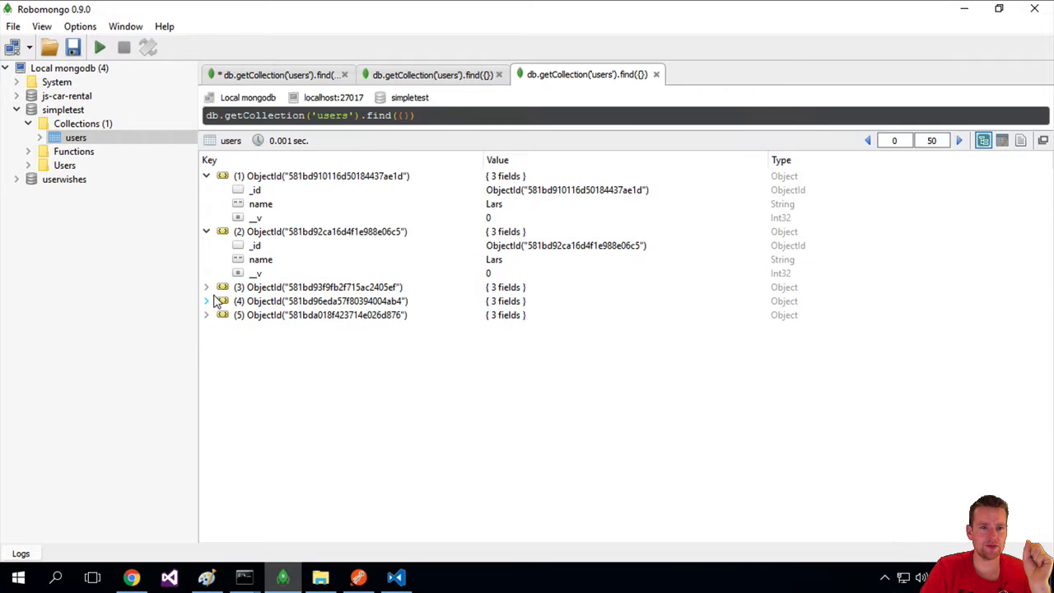
left_click(206, 287)
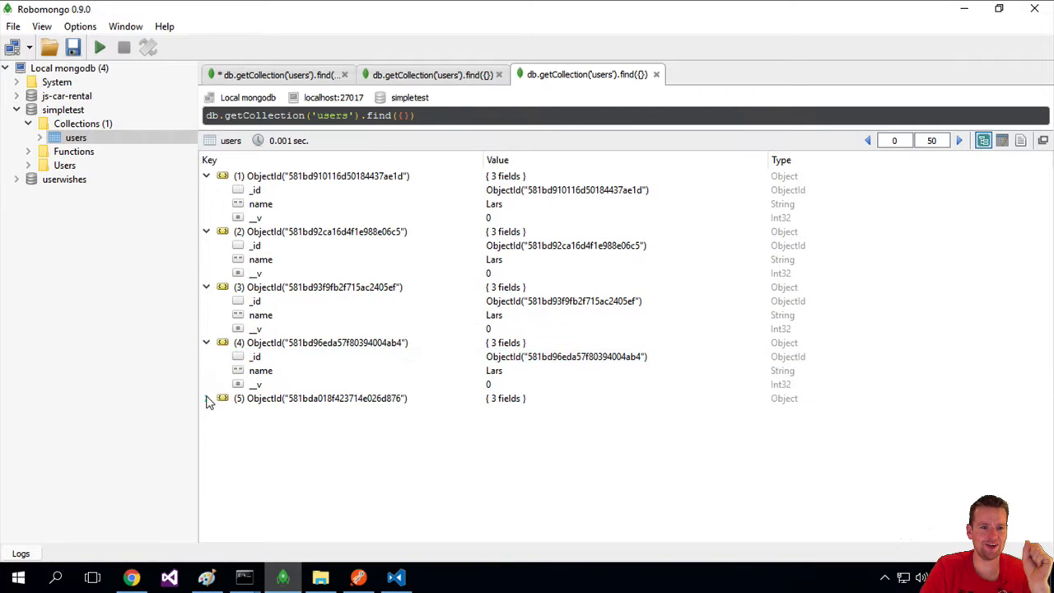
right_click(63, 109)
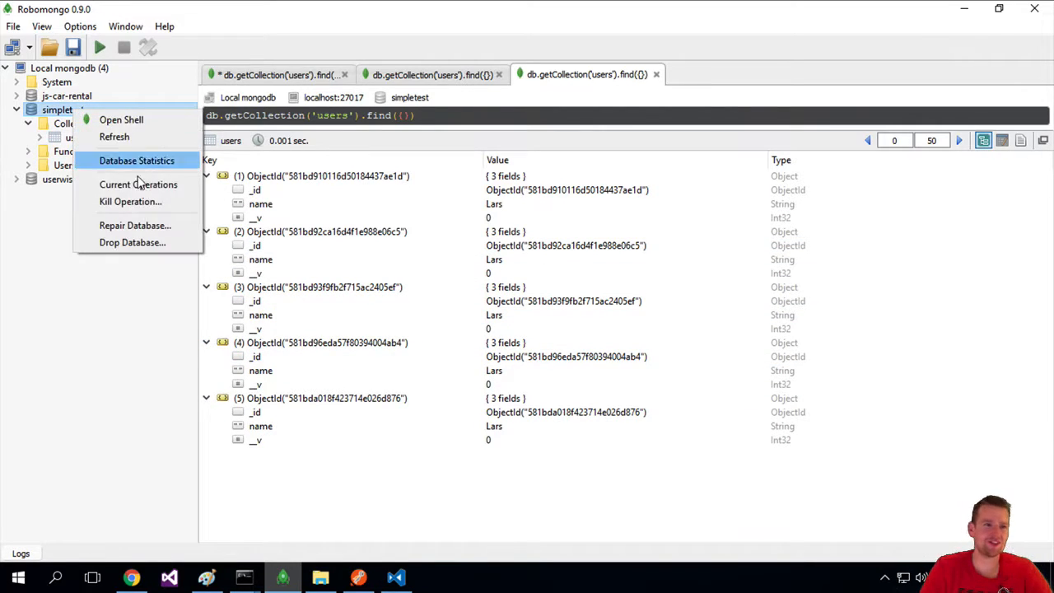
left_click(132, 242)
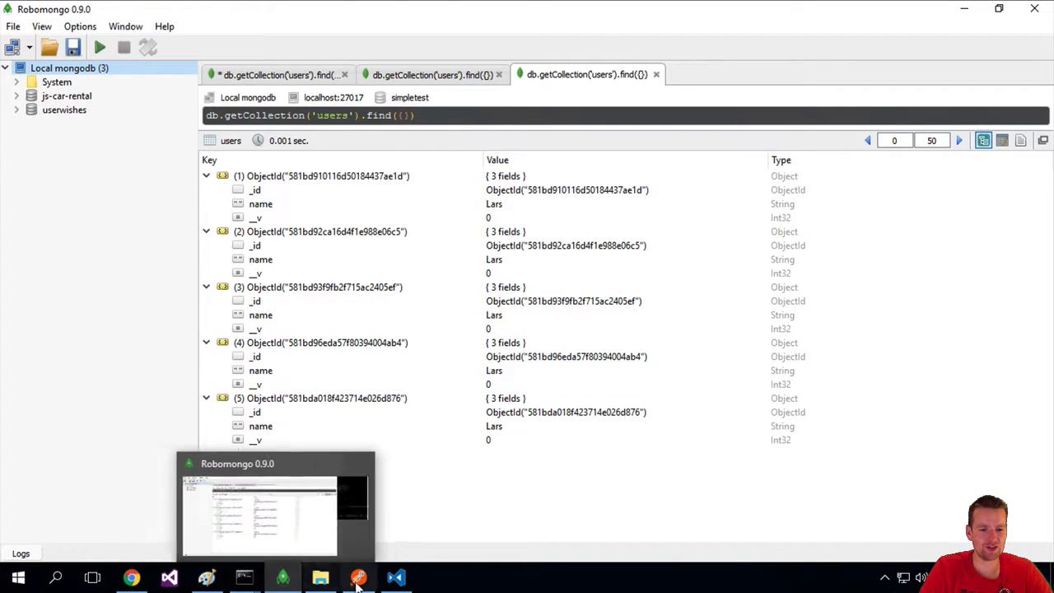
Step: Expand simpletest in the refreshed tree to show its Collections, Functions and Users
left_click(359, 576)
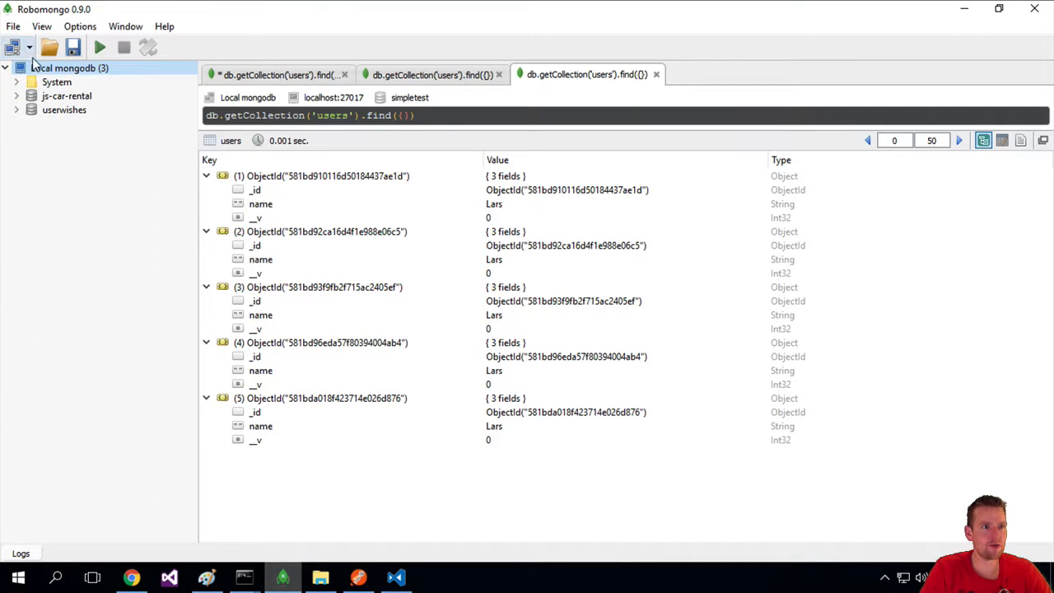
left_click(16, 108)
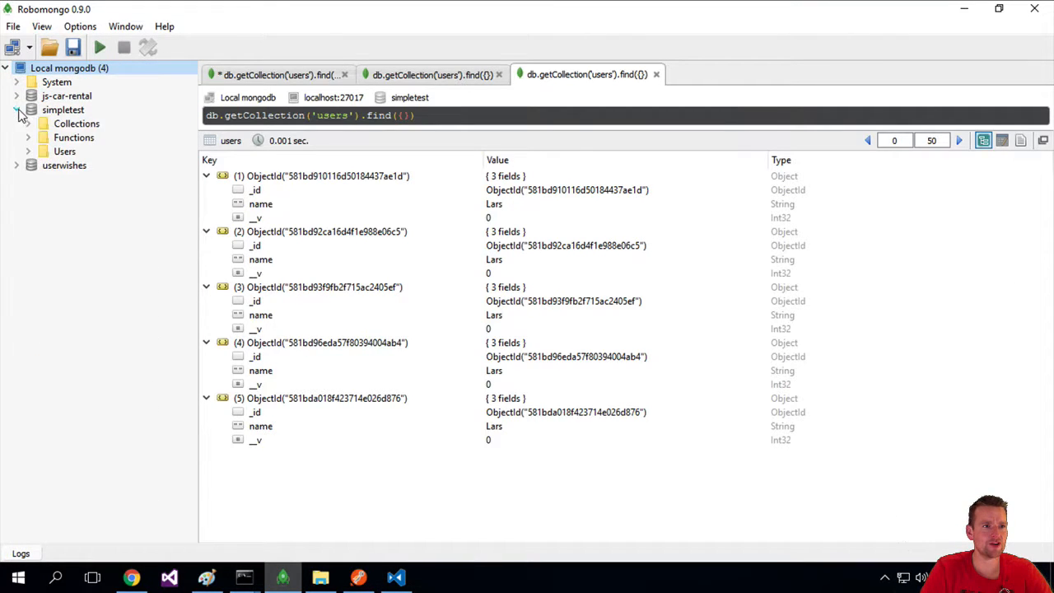